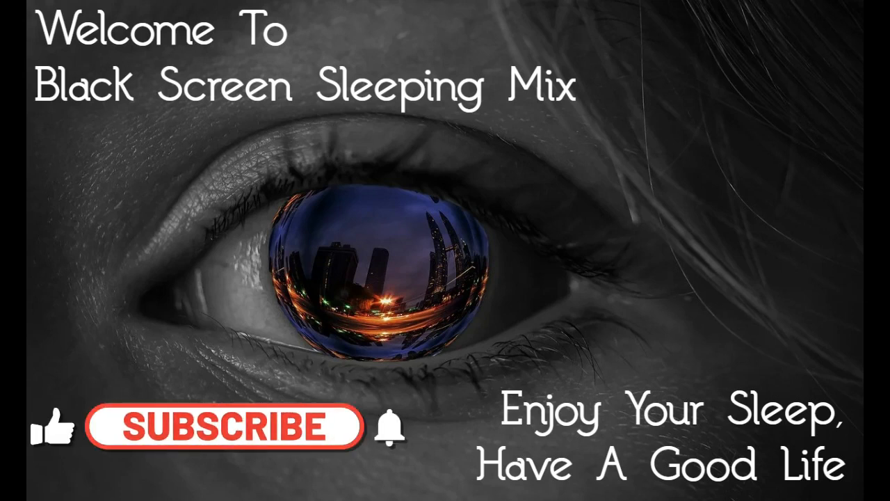
pyautogui.click(223, 427)
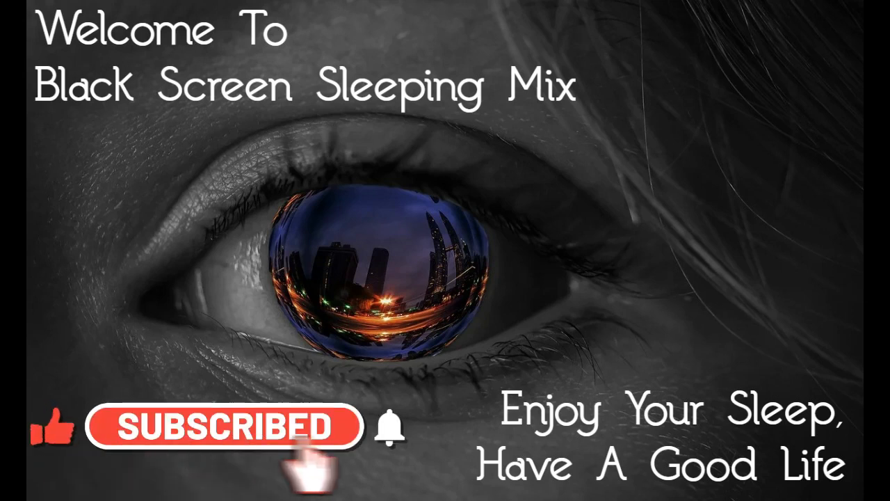